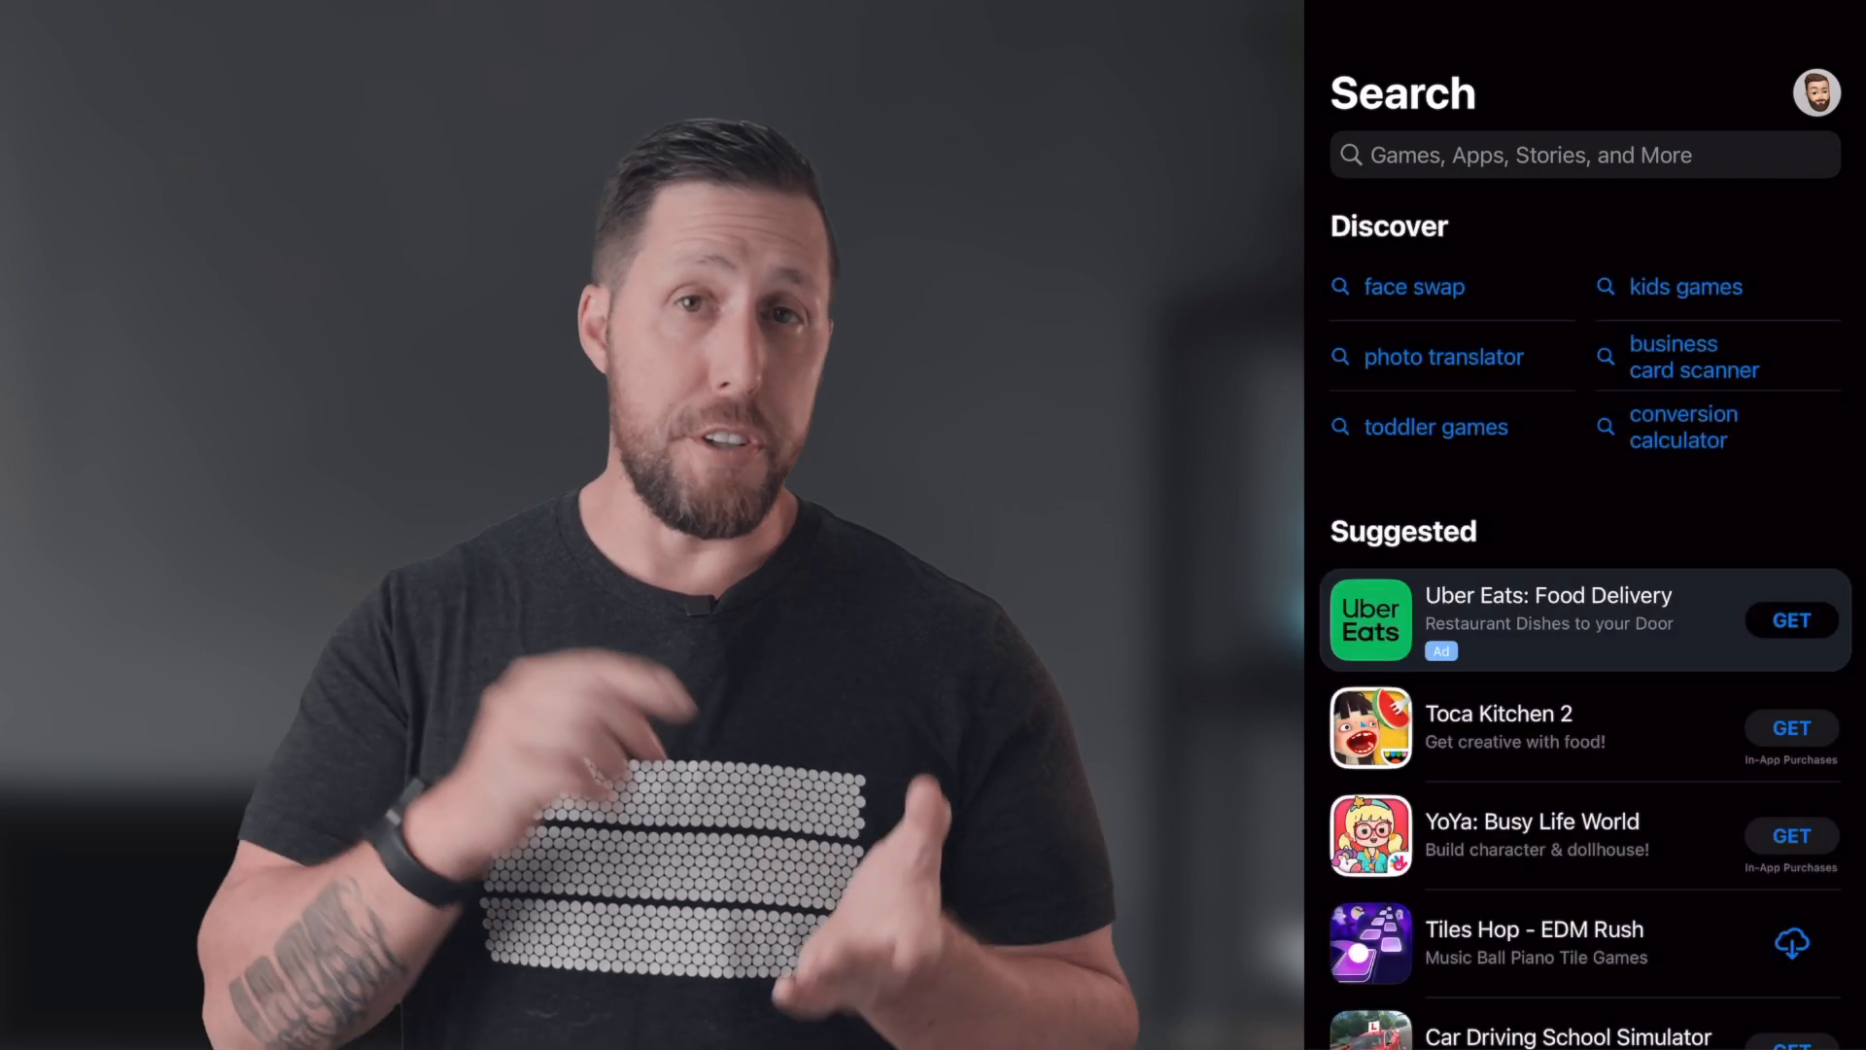
Search the App Store for 'te' to find the Tesla app
{"action": "type", "text": "te"}
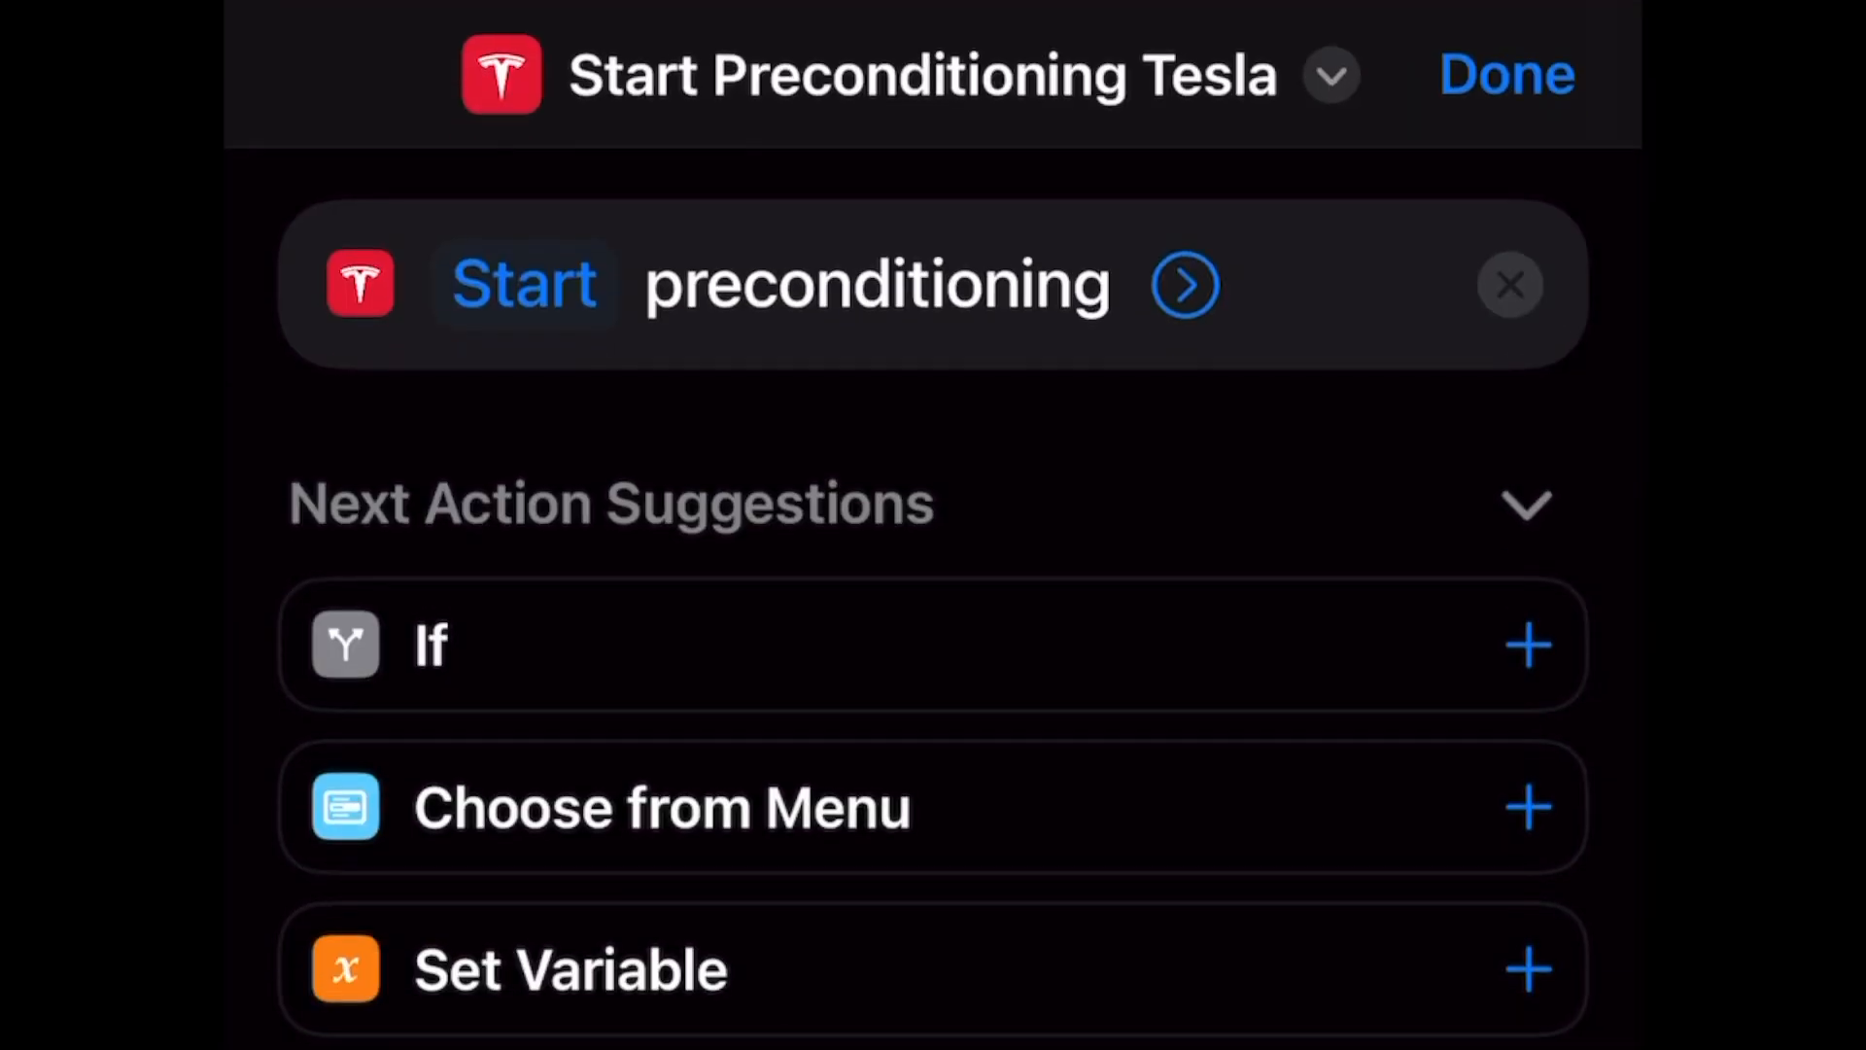
Rename the Start Preconditioning Tesla shortcut to 'Prep Car' and finish editing
{"action": "left_click", "coordinate": [1330, 74]}
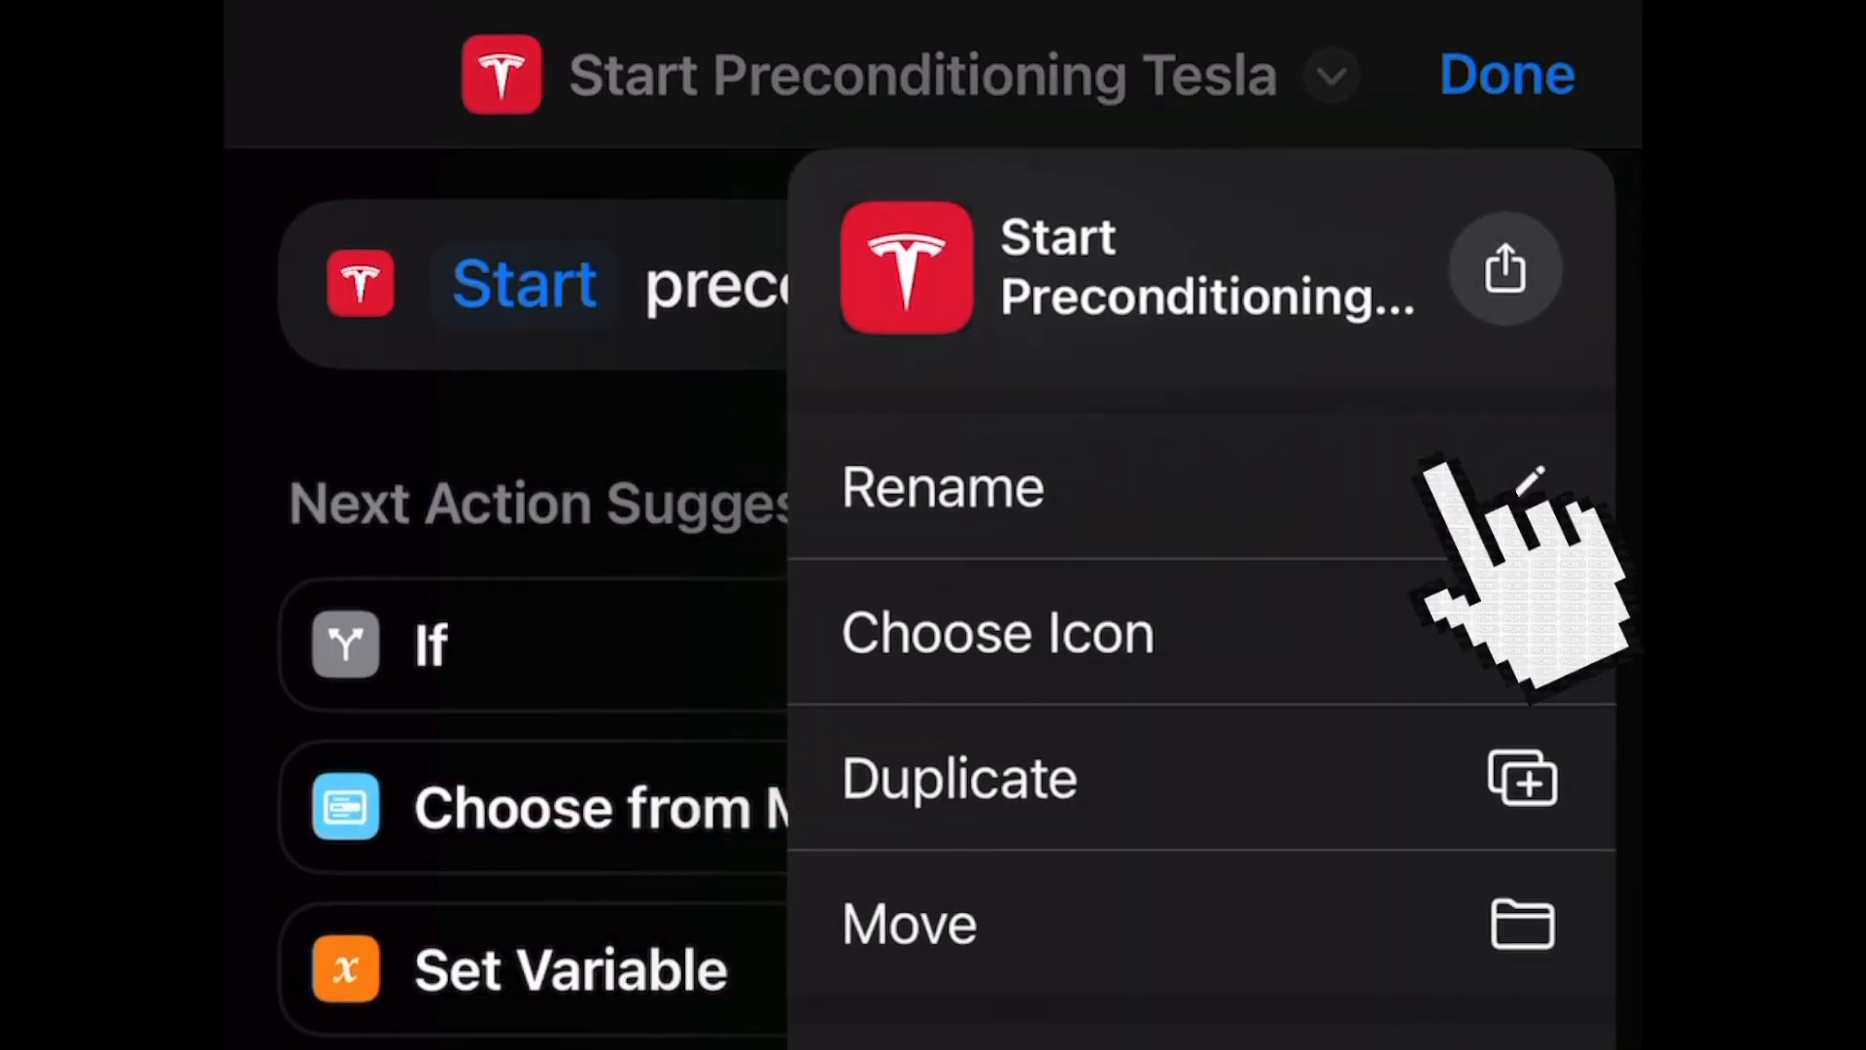
{"action": "left_click", "coordinate": [942, 487]}
{"action": "type", "text": "Prep Car"}
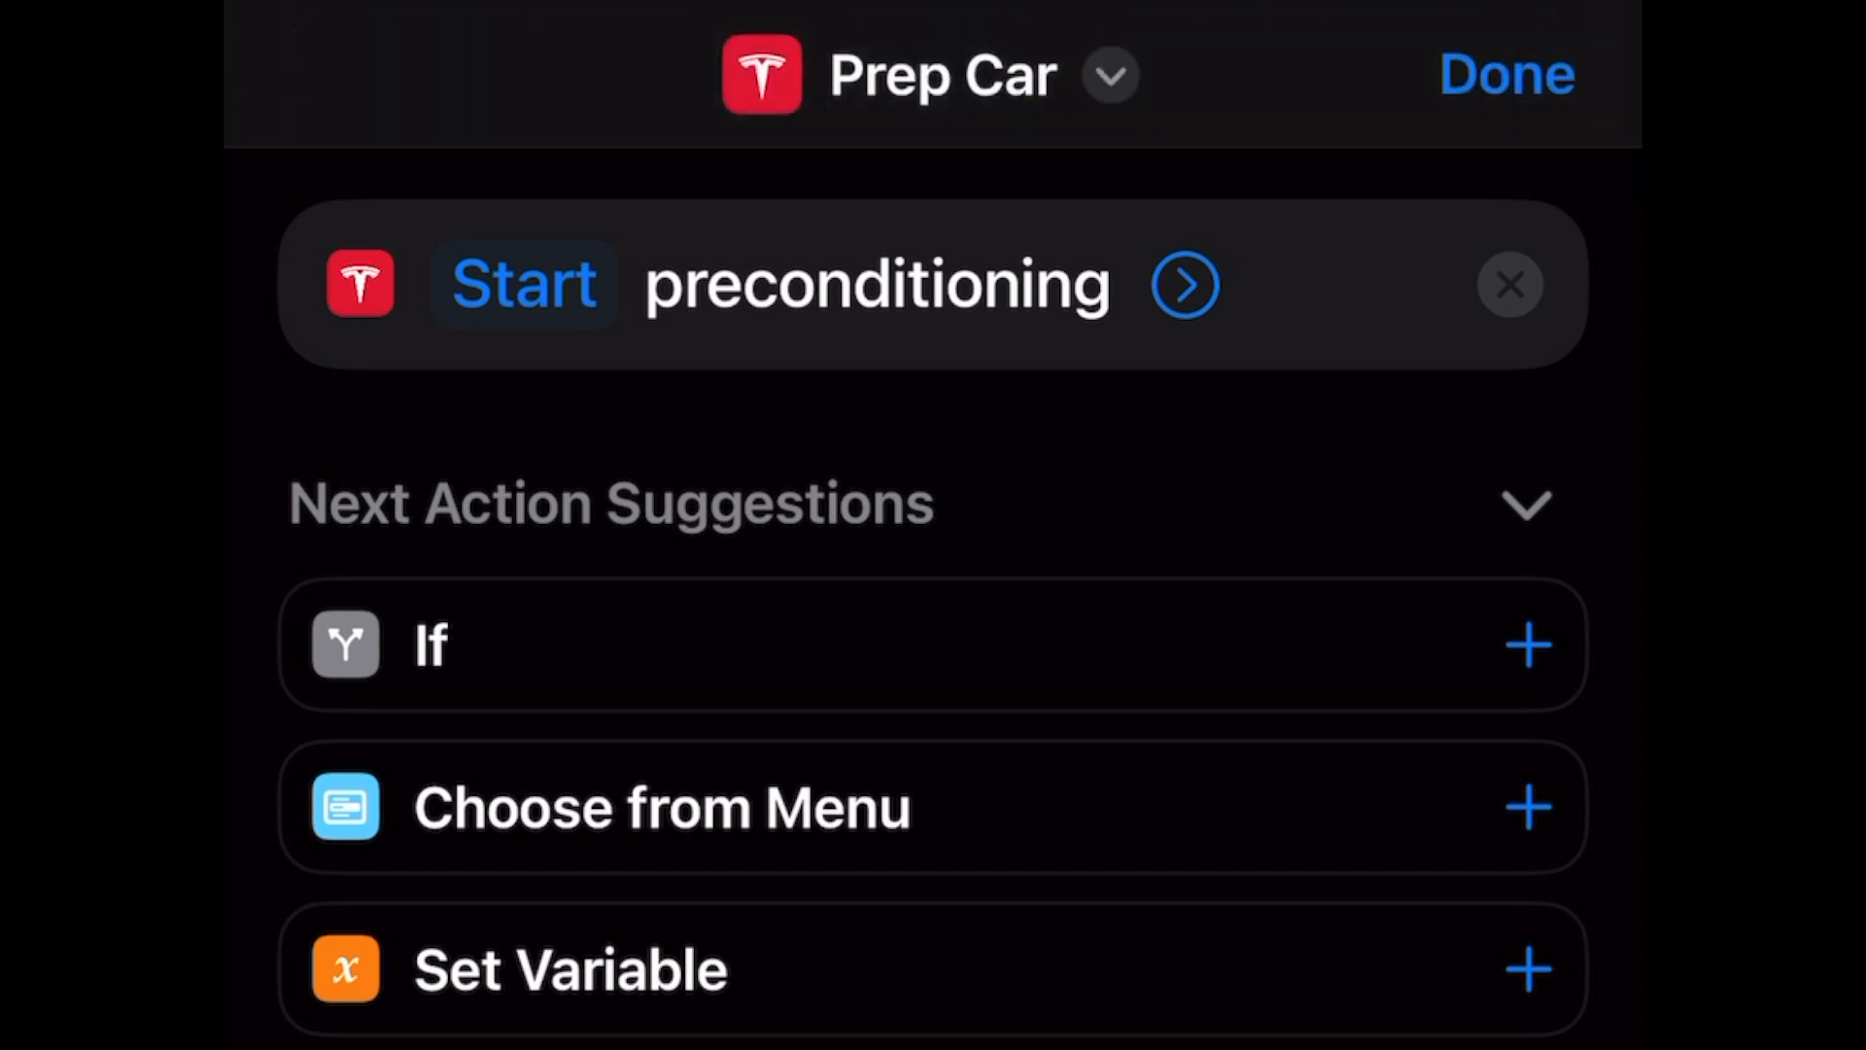
{"action": "left_click", "coordinate": [1505, 74]}
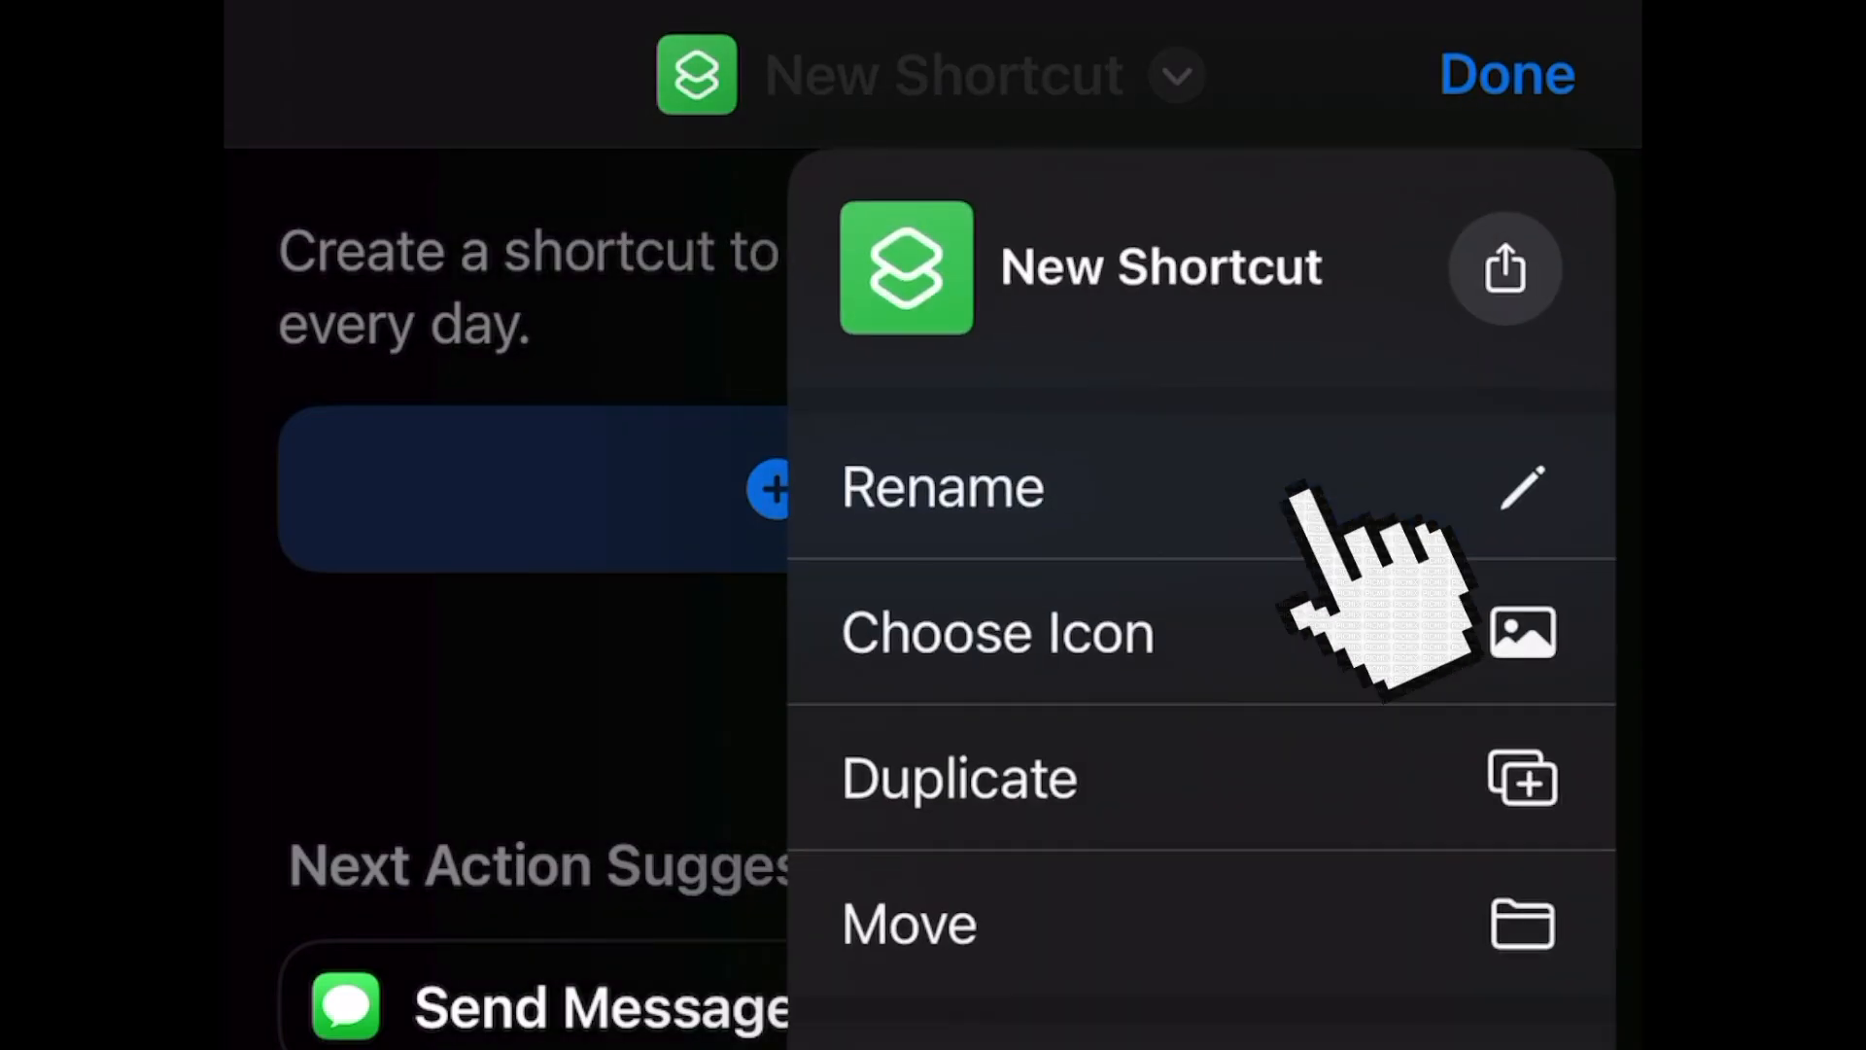
Rename the blank shortcut to 'Open Sesame' and confirm the name
{"action": "left_click", "coordinate": [939, 486]}
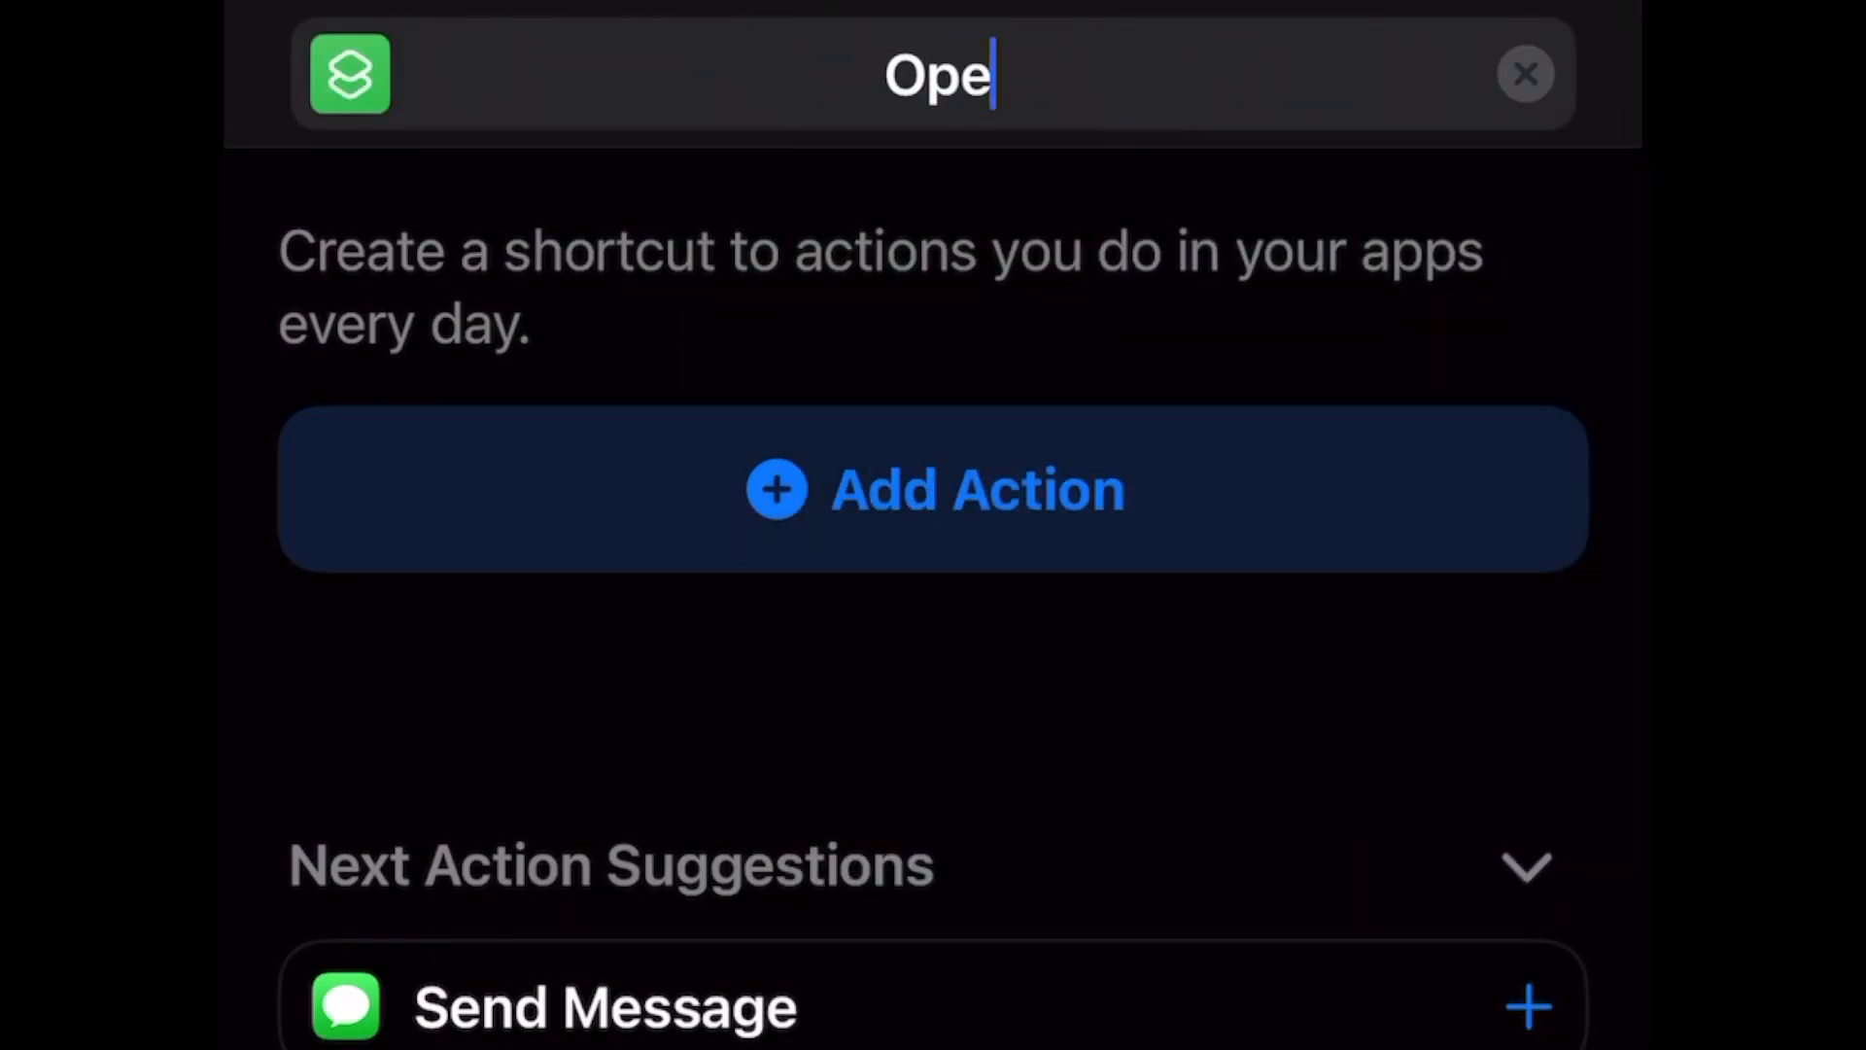
{"action": "type", "text": "n Sesame"}
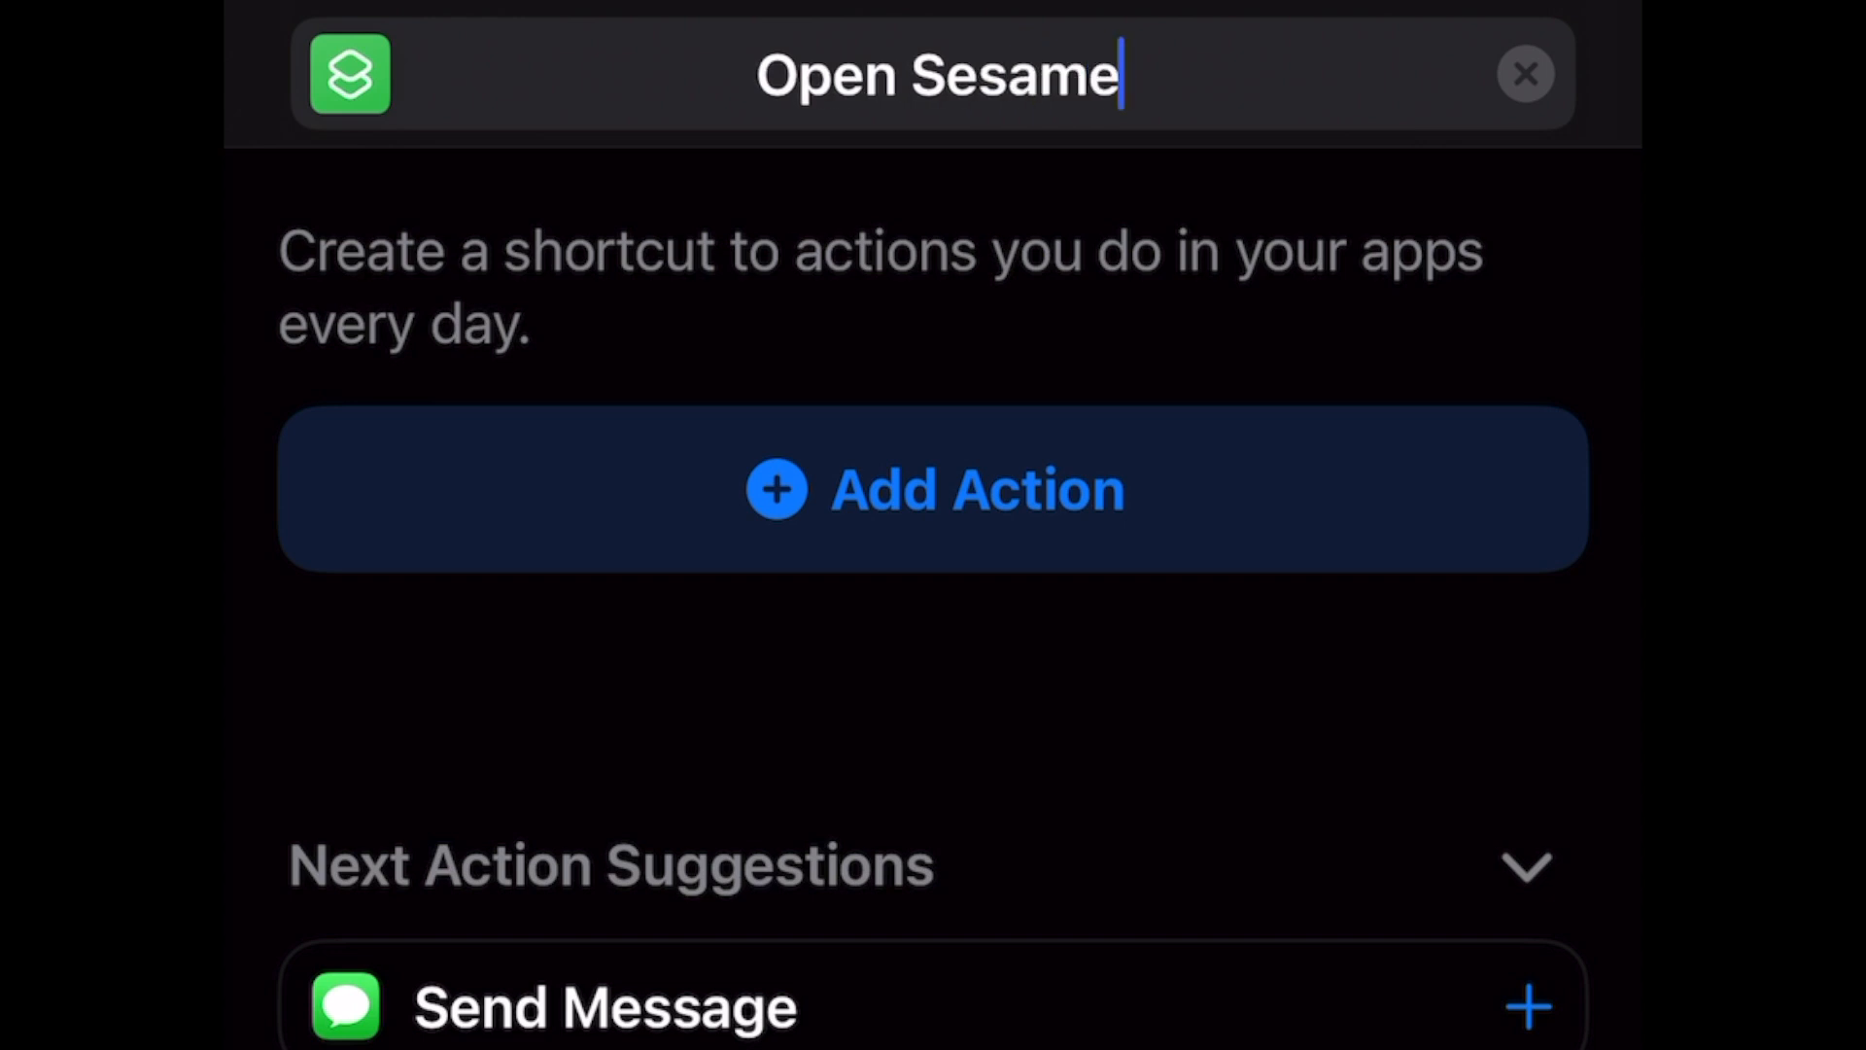
{"action": "left_click", "coordinate": [934, 488]}
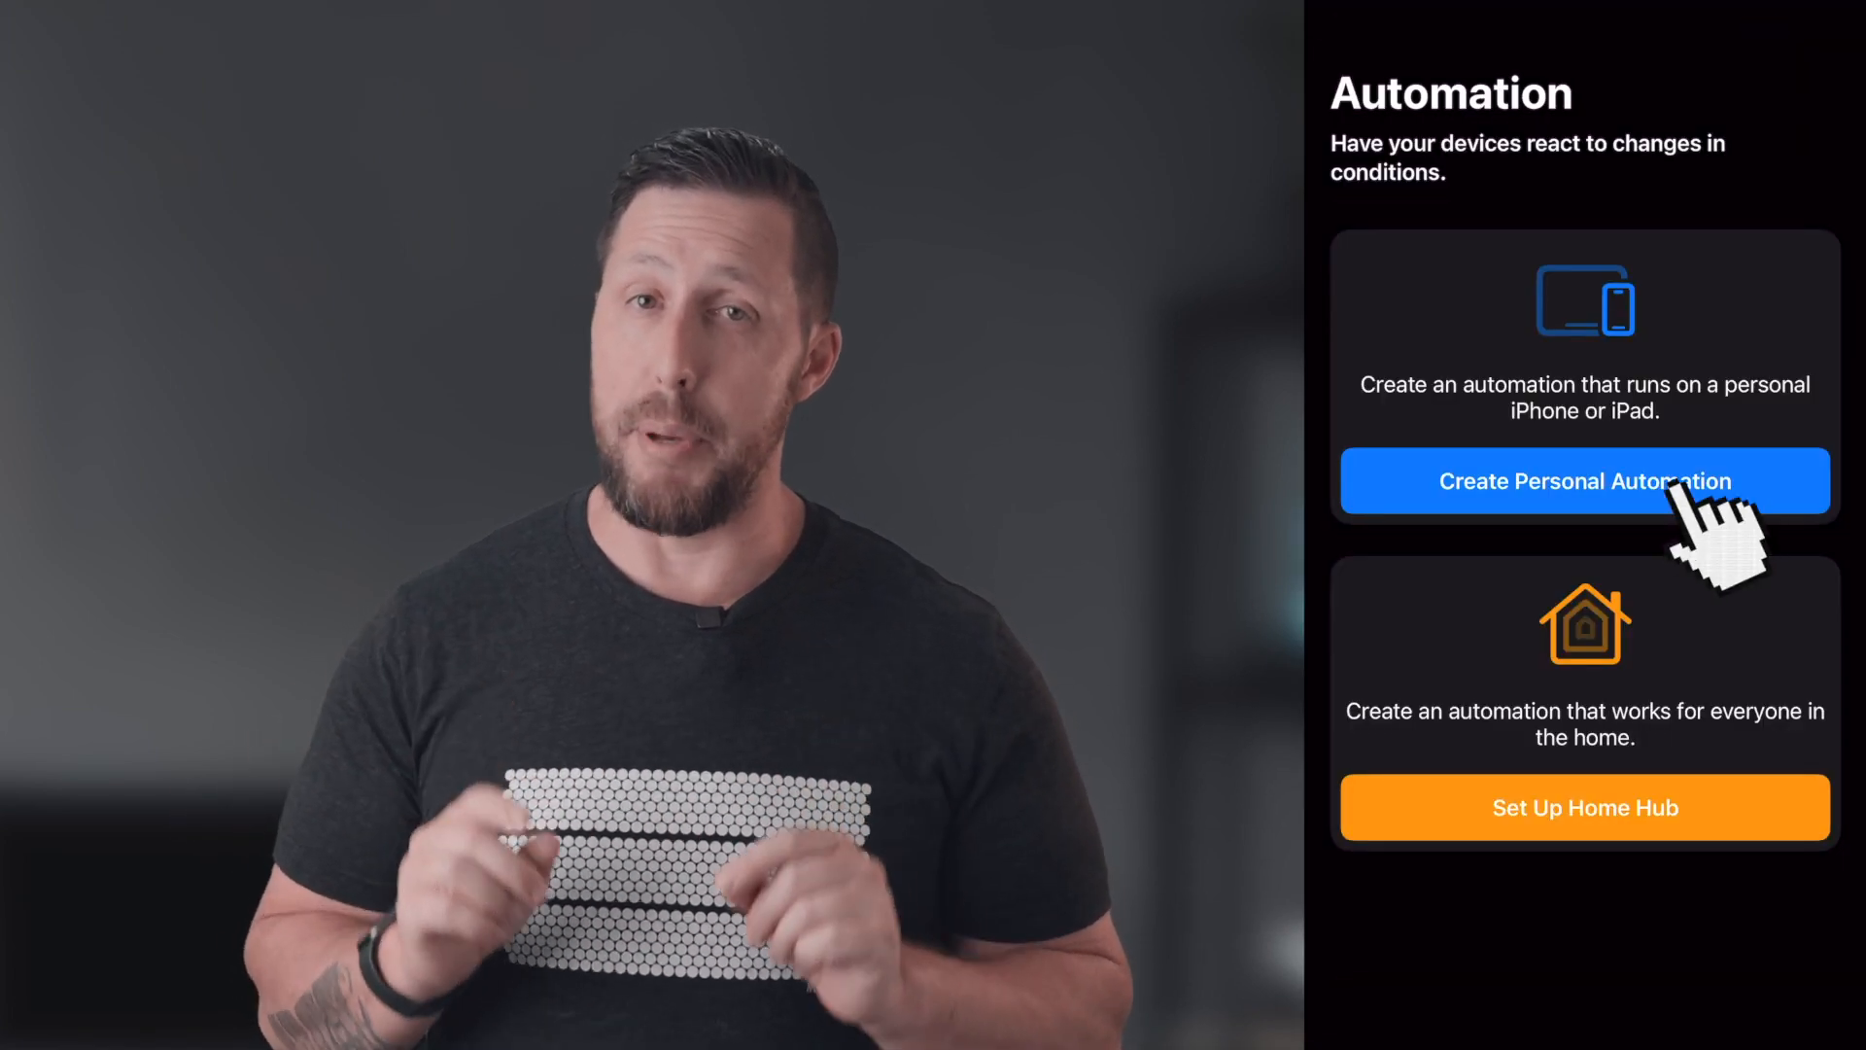
Create a personal automation at 11:00 PM daily that sets Tesla Sentry Mode to Enable
{"action": "left_click", "coordinate": [1585, 481]}
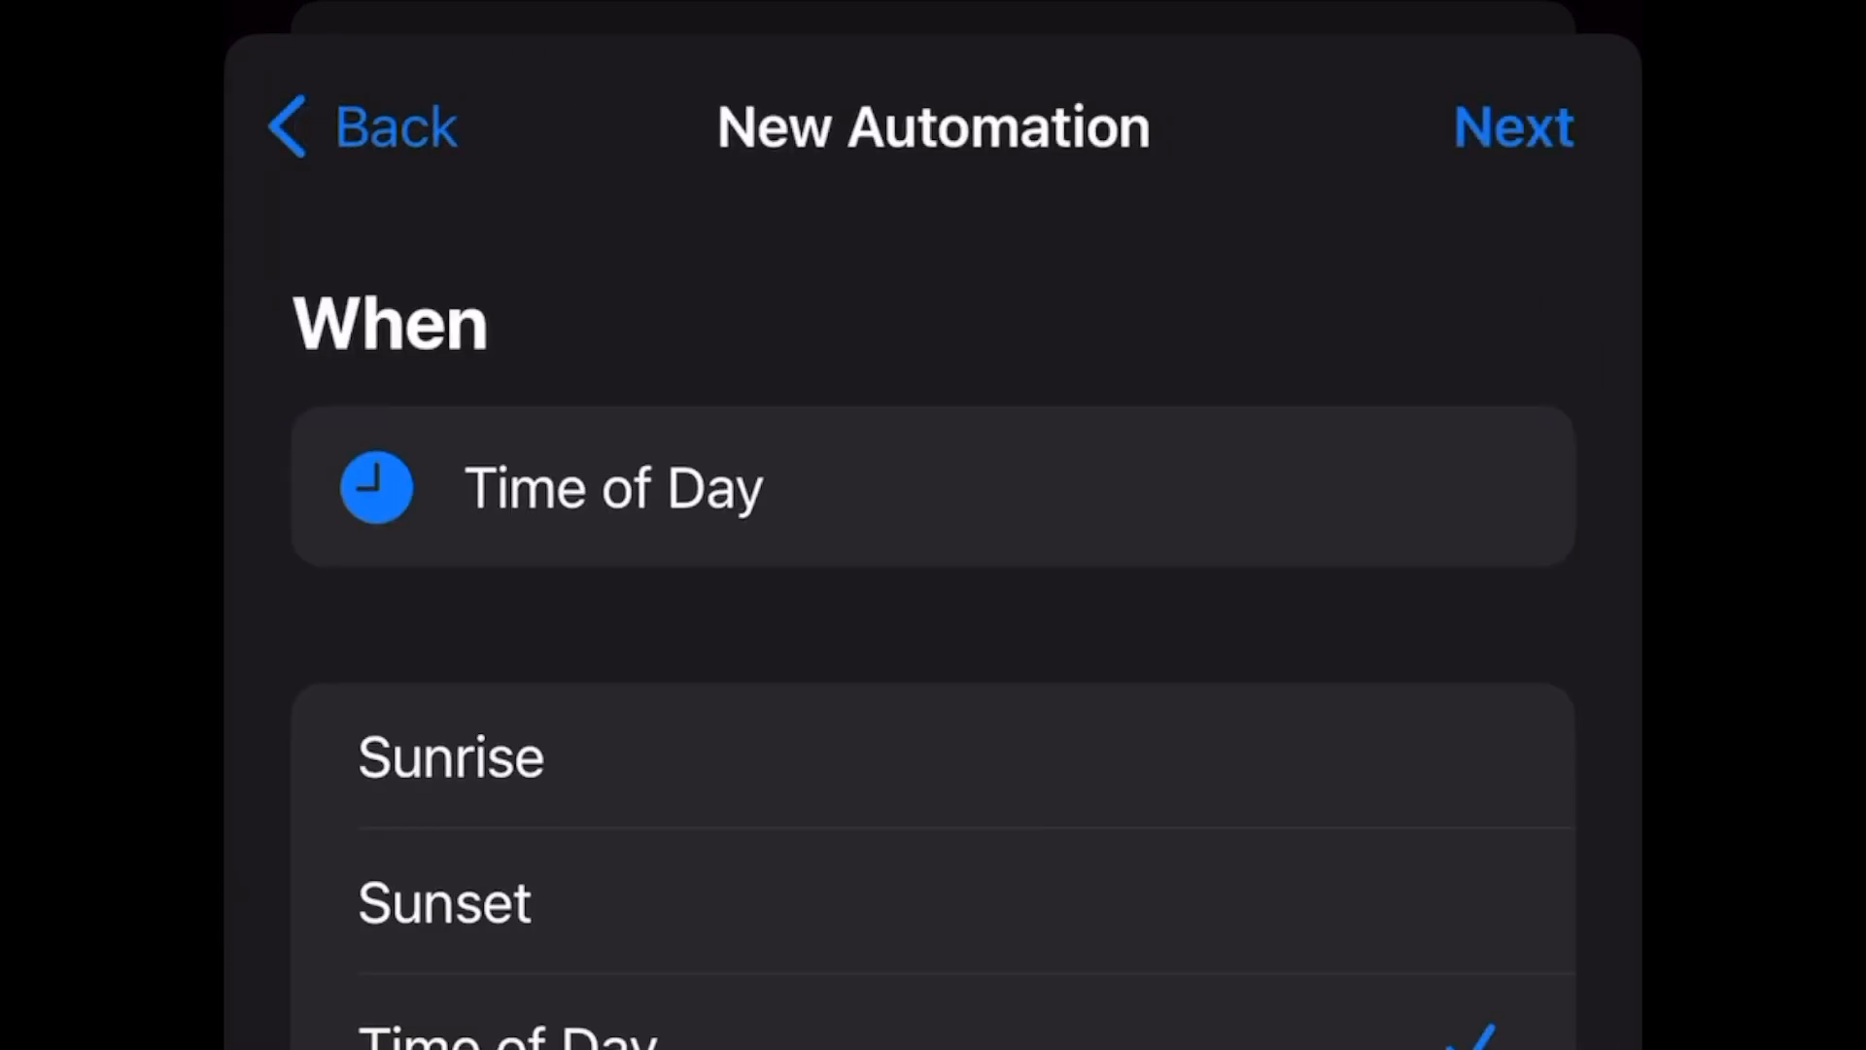
{"action": "scroll", "scroll_direction": "down", "scroll_amount": 3}
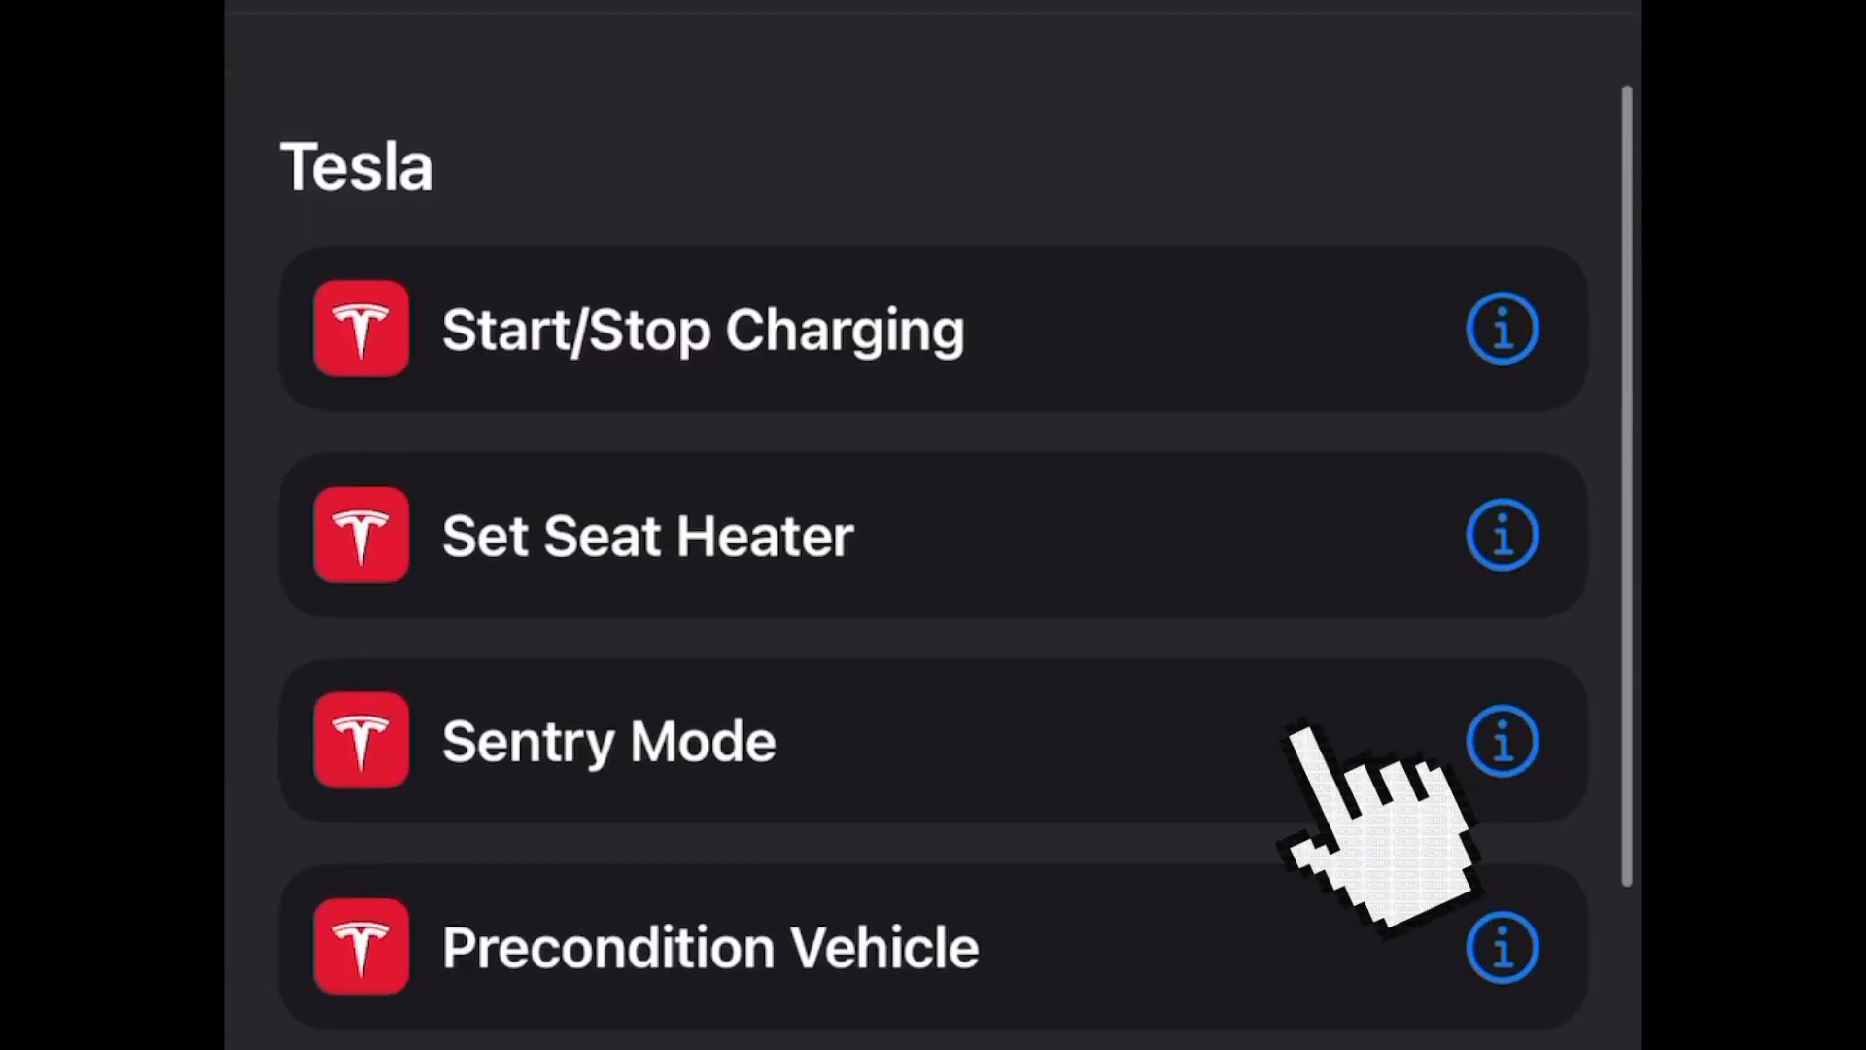
{"action": "left_click", "coordinate": [606, 739]}
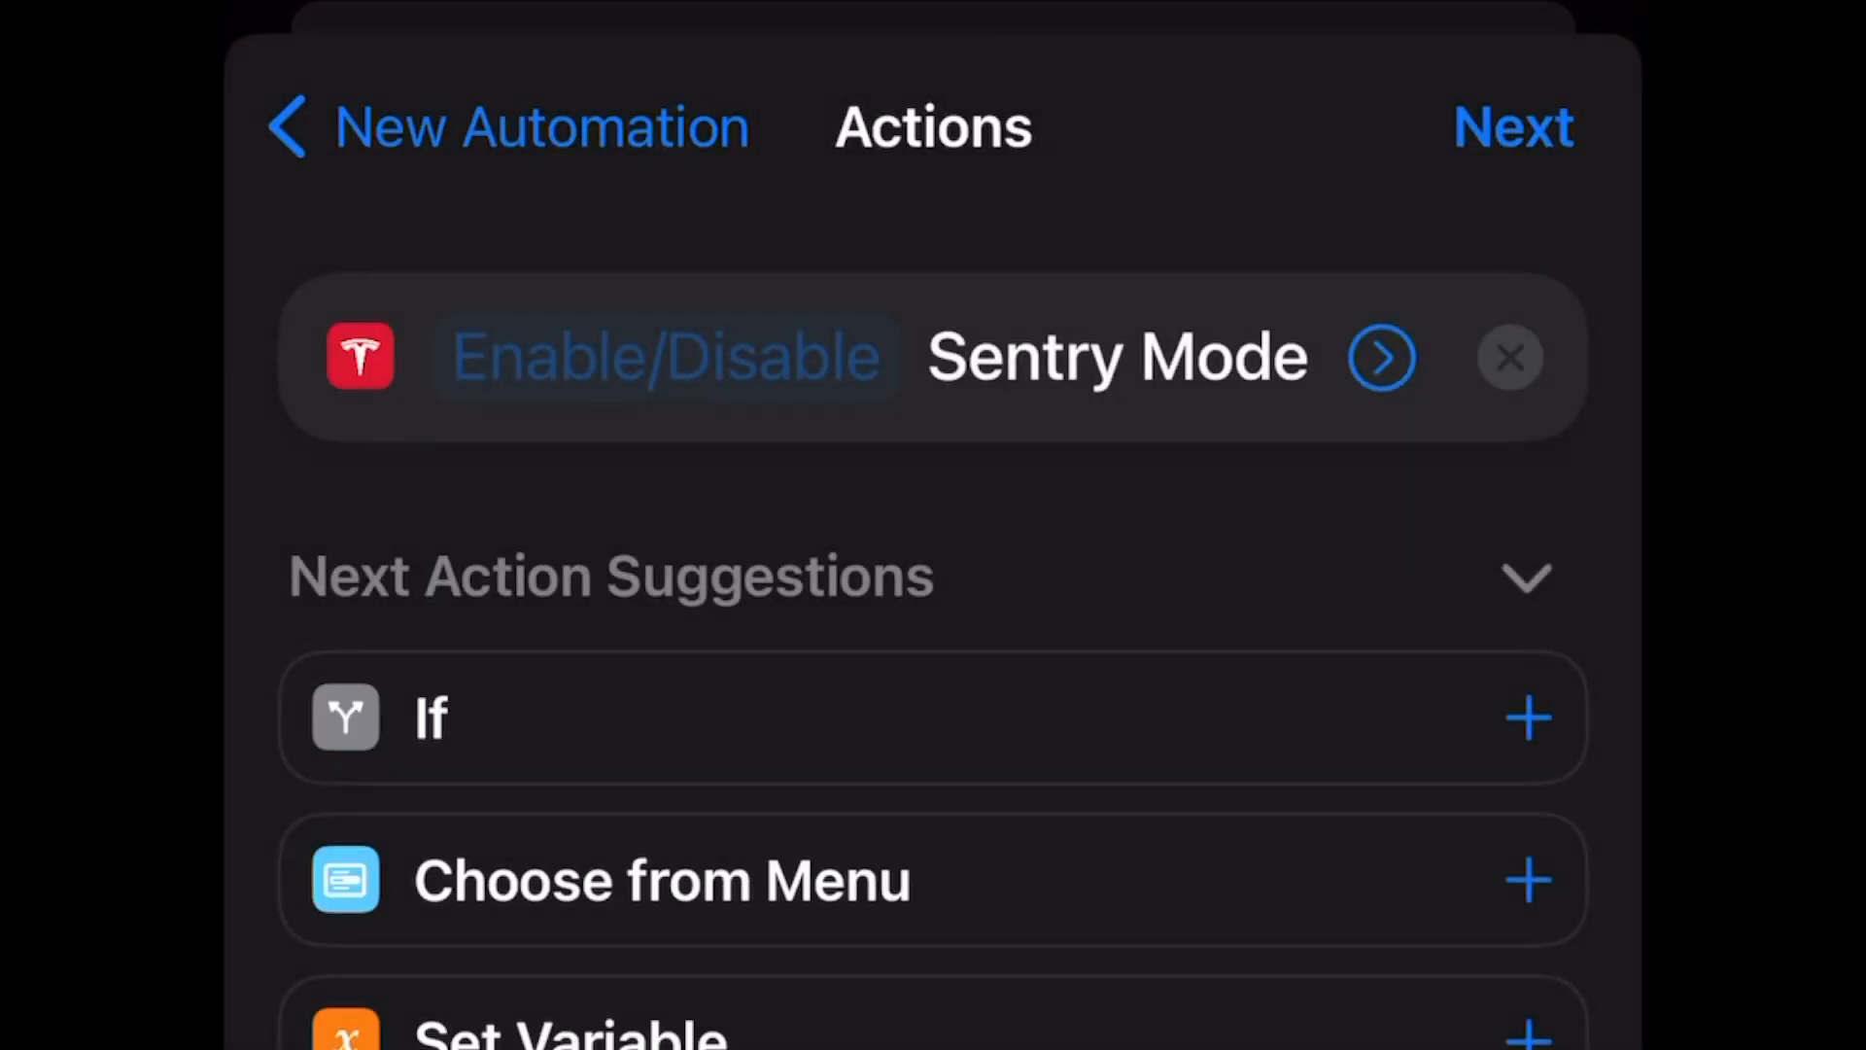
{"action": "left_click", "coordinate": [661, 355]}
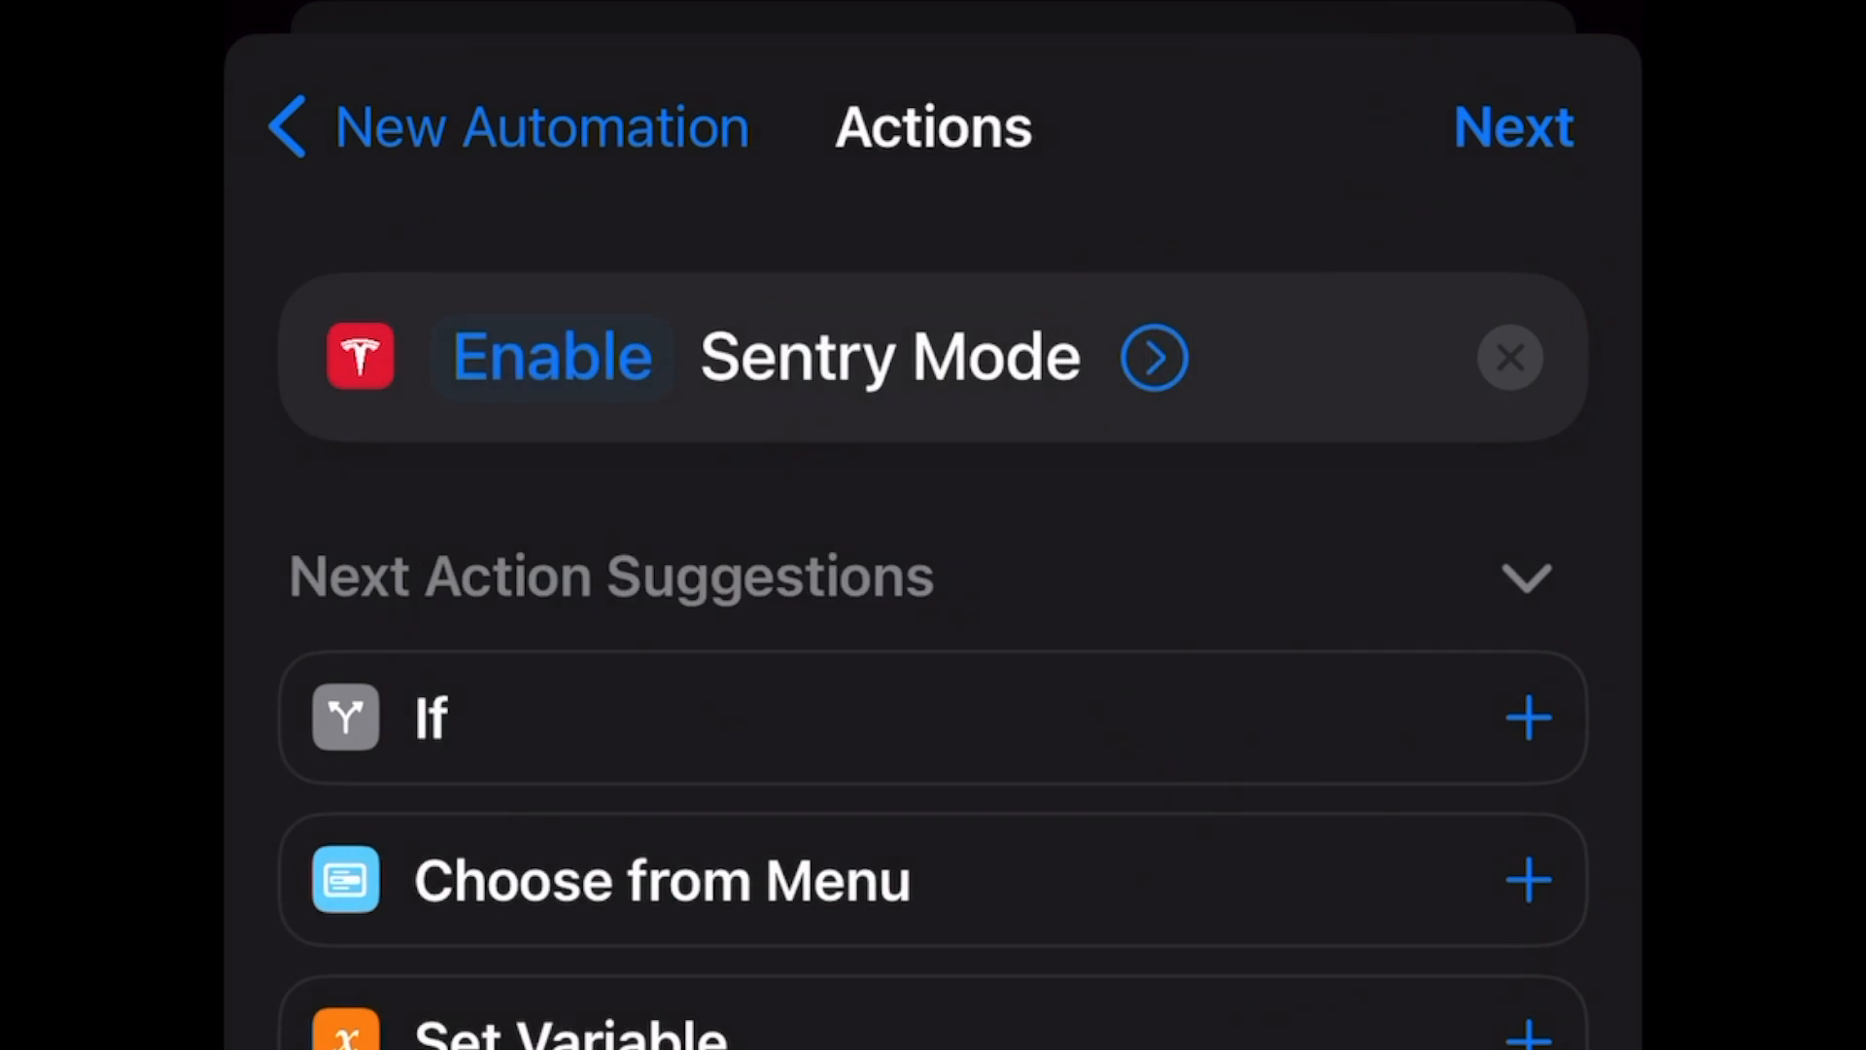
{"action": "left_click", "coordinate": [1512, 127]}
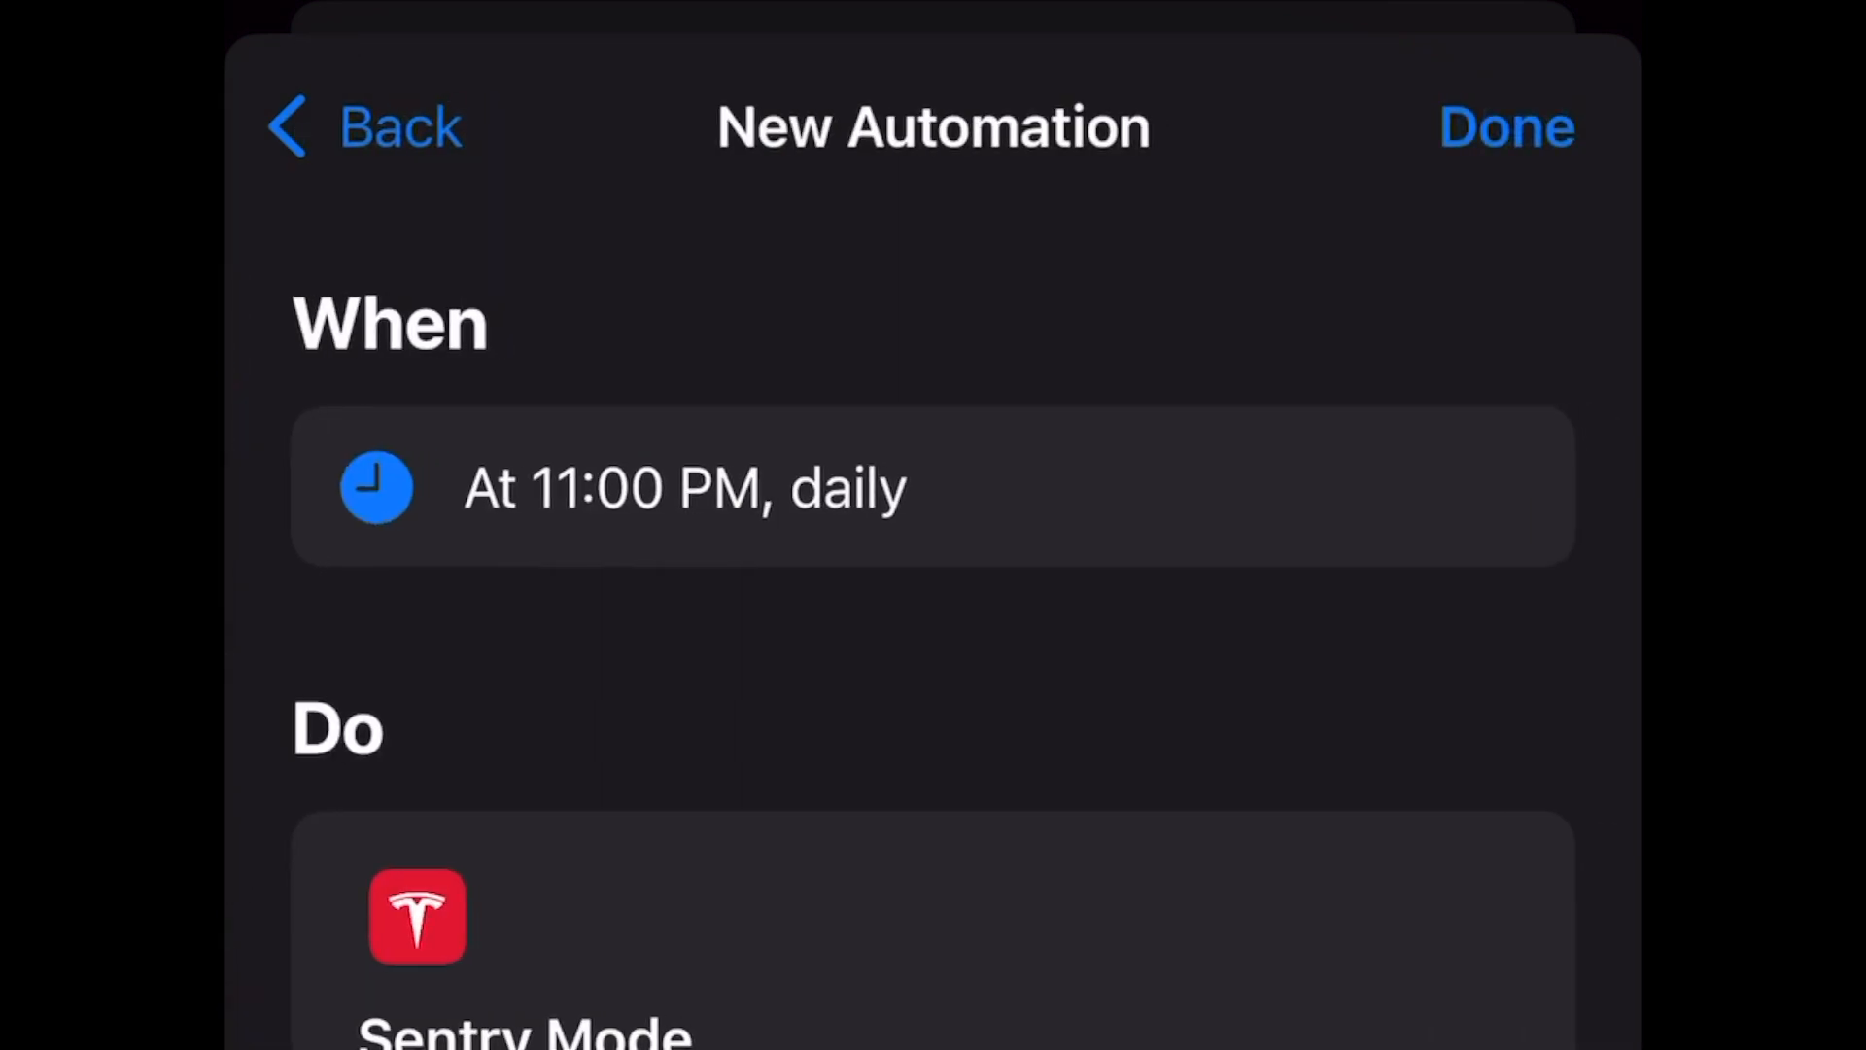